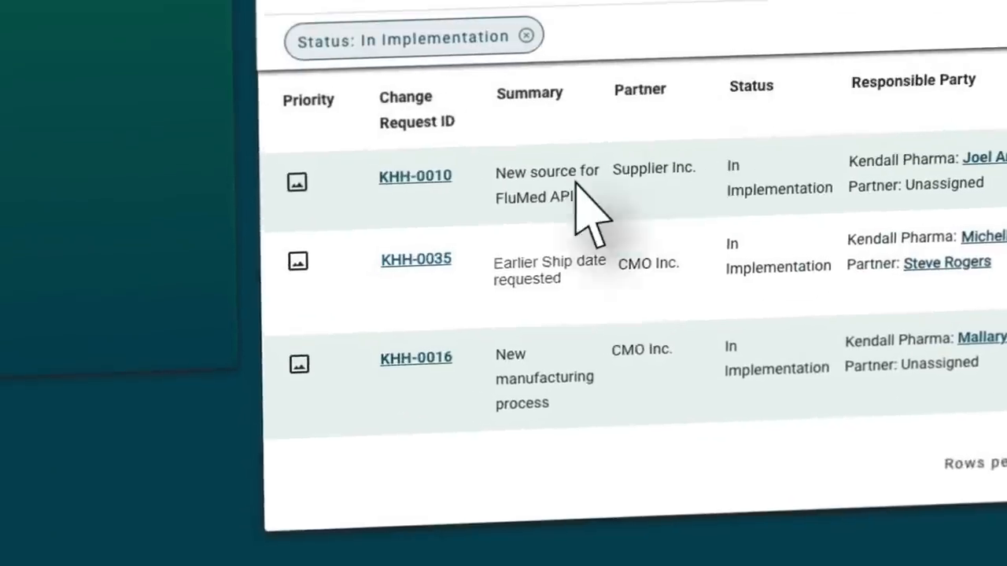
Step: Open KHH-0035 from the In Implementation list and scroll to its comments and PO amendment PDF
{"action": "left_click", "coordinate": [415, 258]}
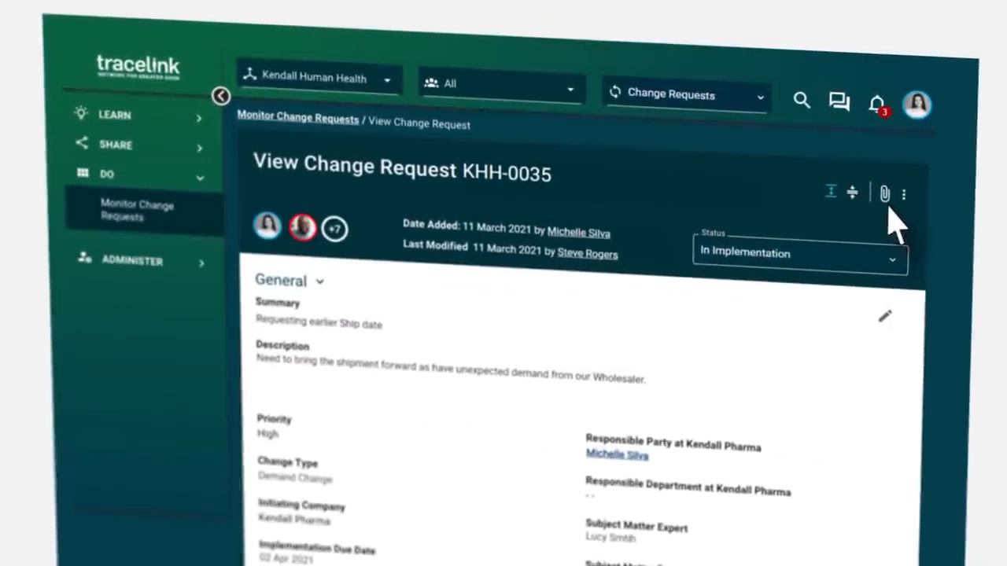
{"action": "scroll", "scroll_direction": "down", "scroll_amount": 3}
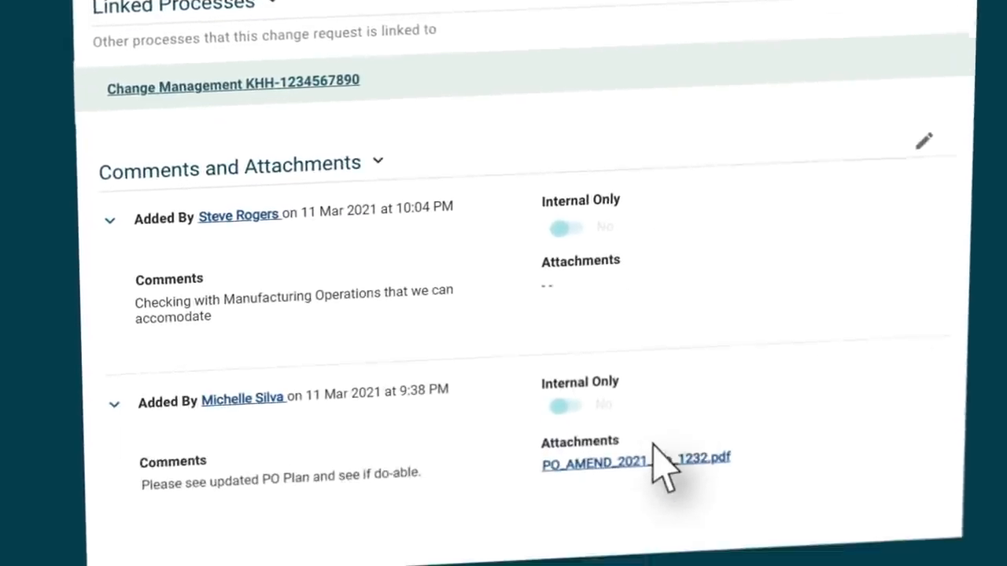